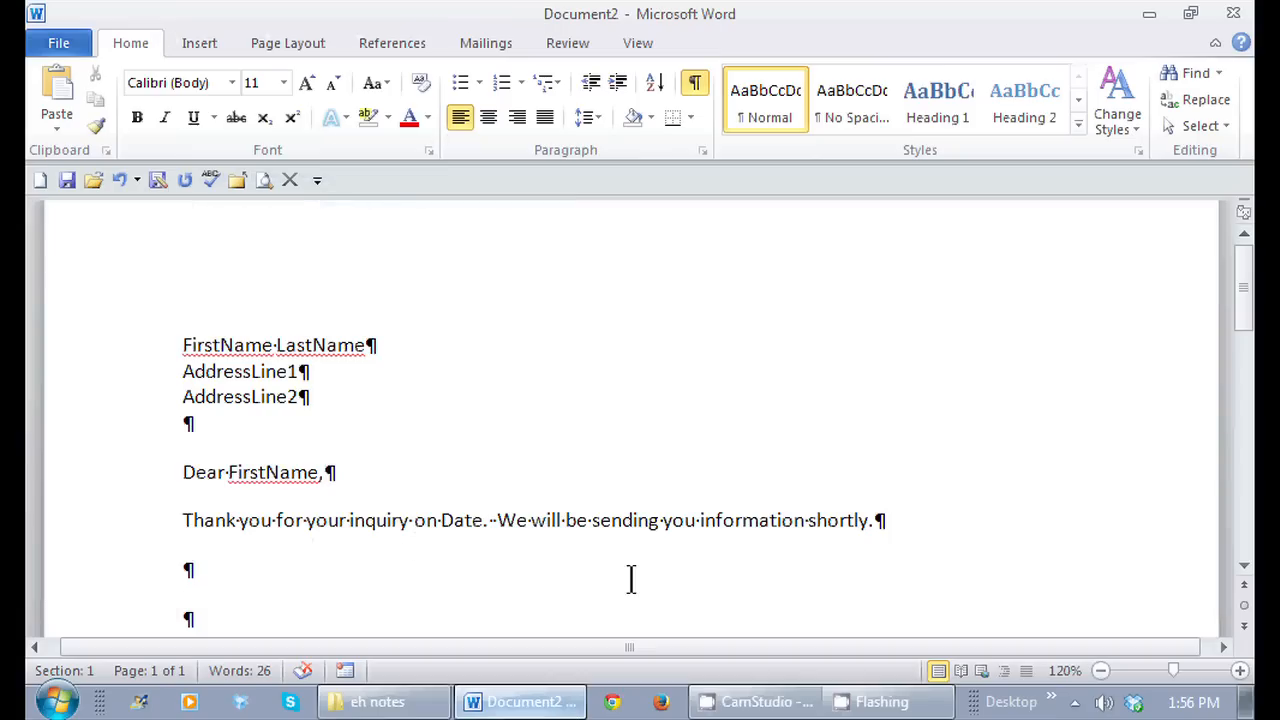
pyautogui.moveTo(653, 571)
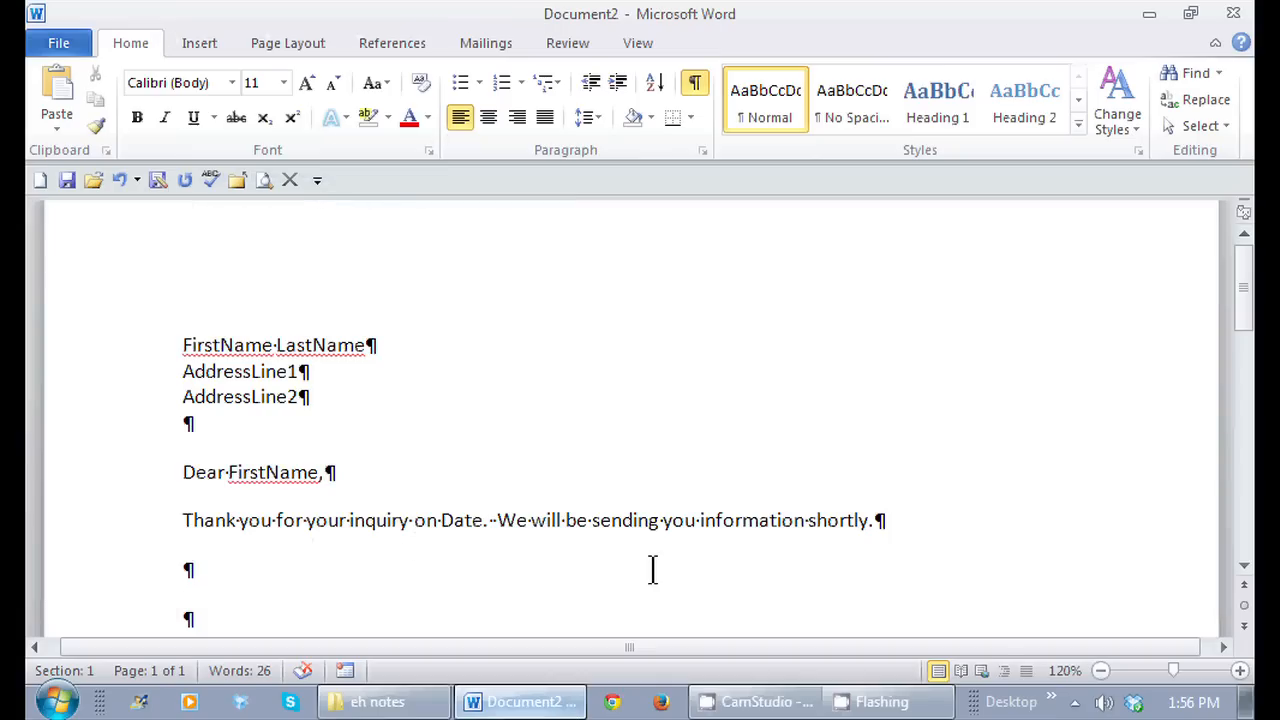
# Go to Word Options' Customize Ribbon page to enable the Developer main tab
pyautogui.click(324, 472)
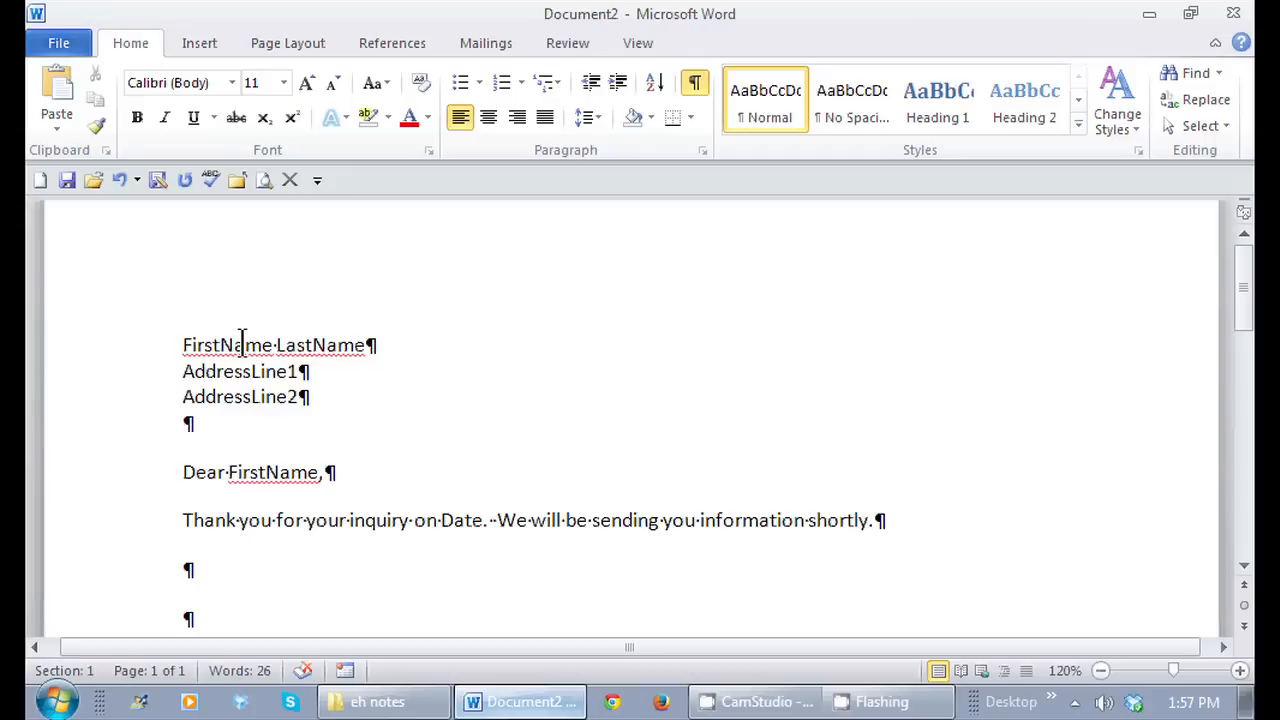
pyautogui.moveTo(407, 505)
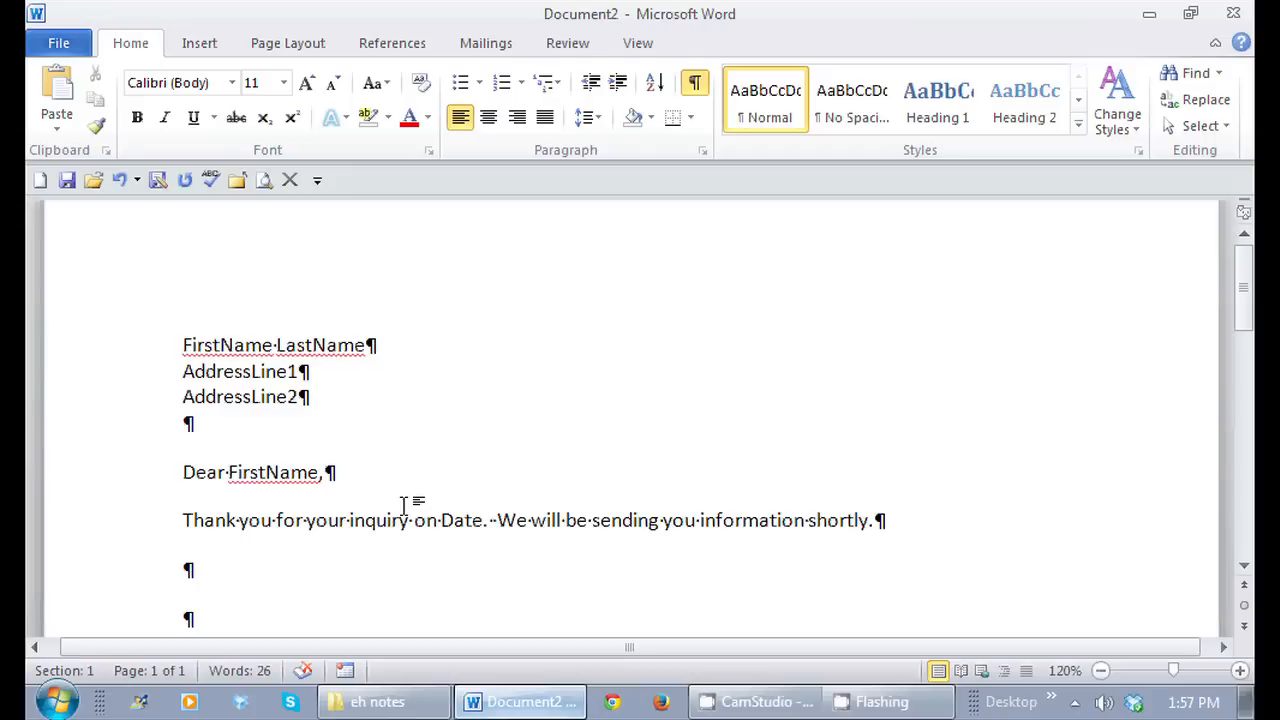
pyautogui.moveTo(537, 535)
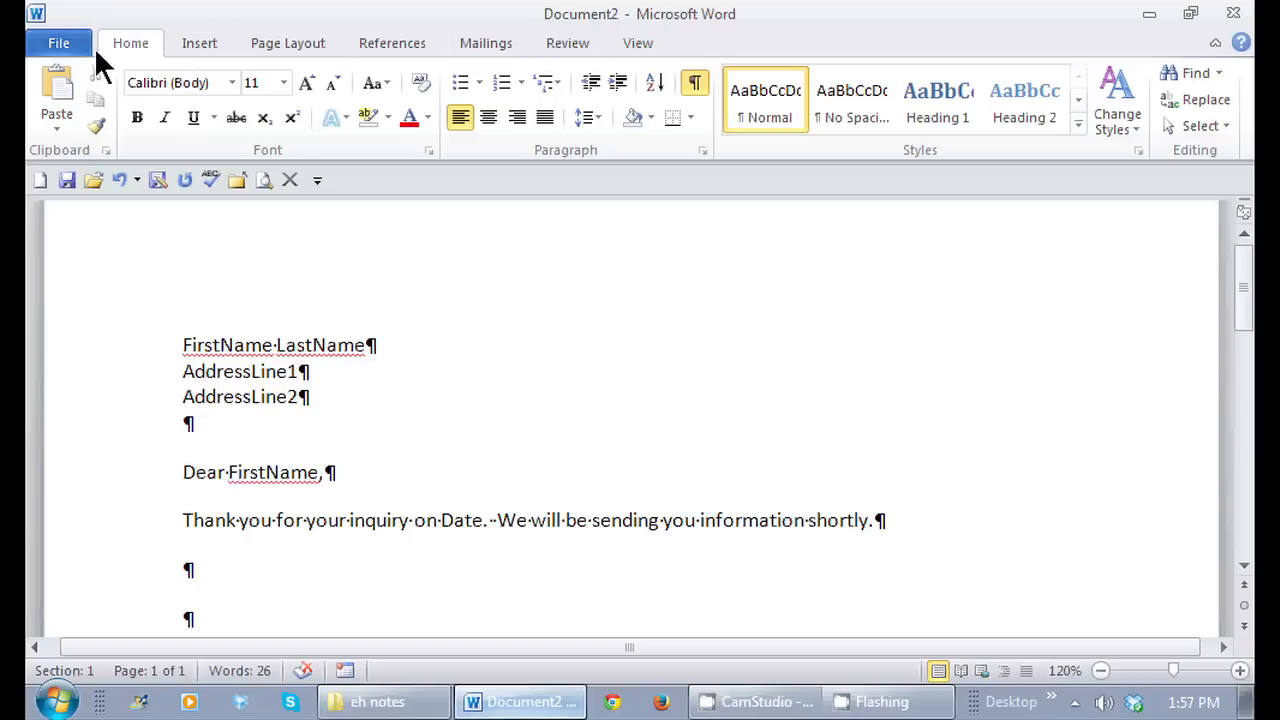
pyautogui.click(63, 42)
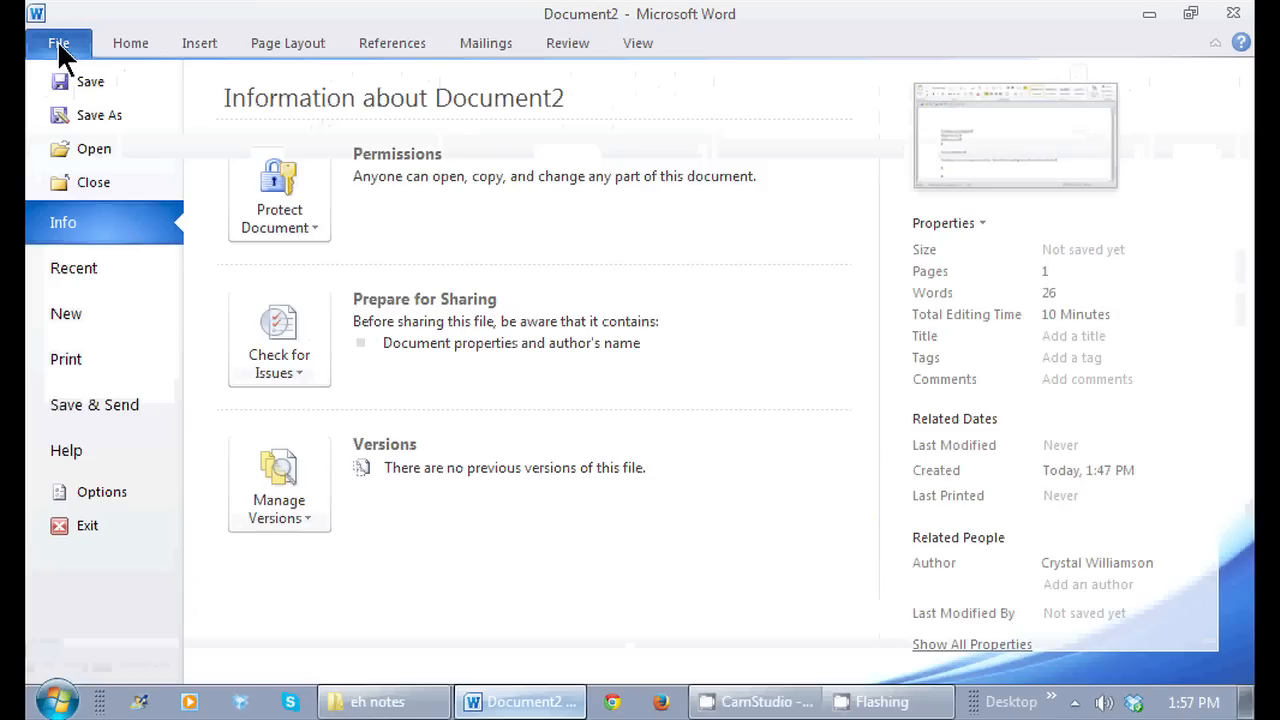
pyautogui.moveTo(100, 492)
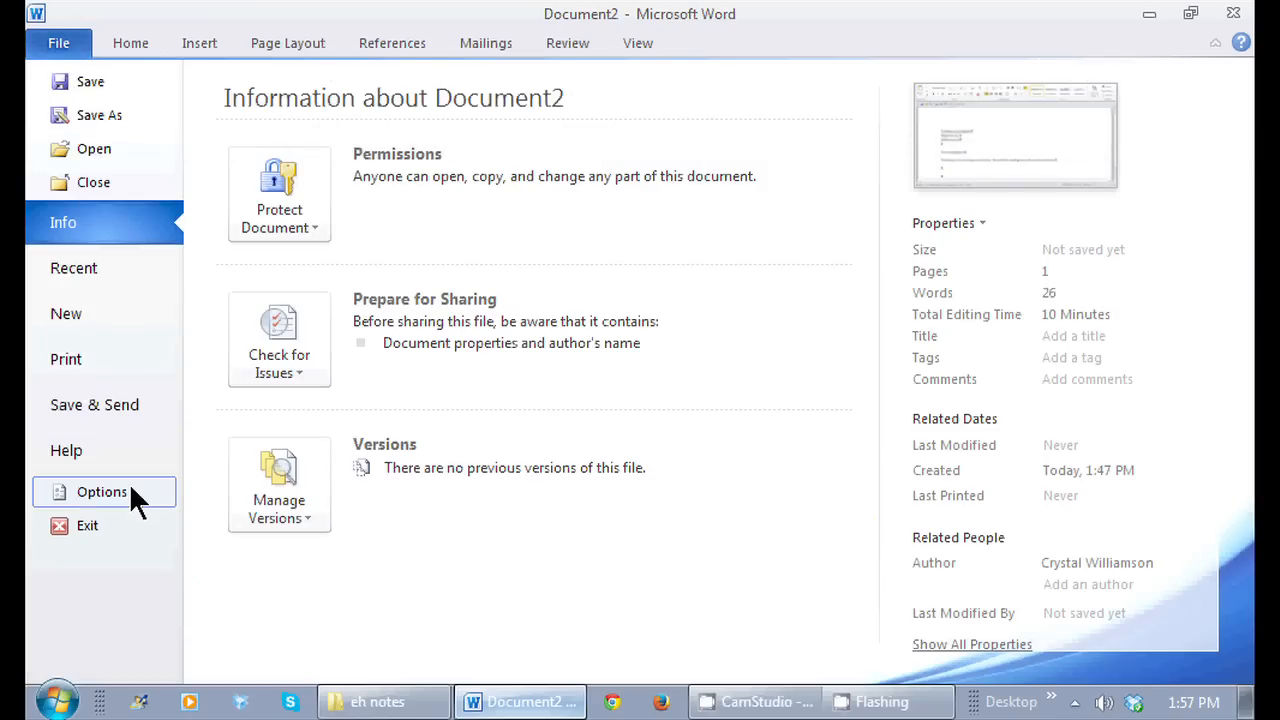
pyautogui.click(100, 492)
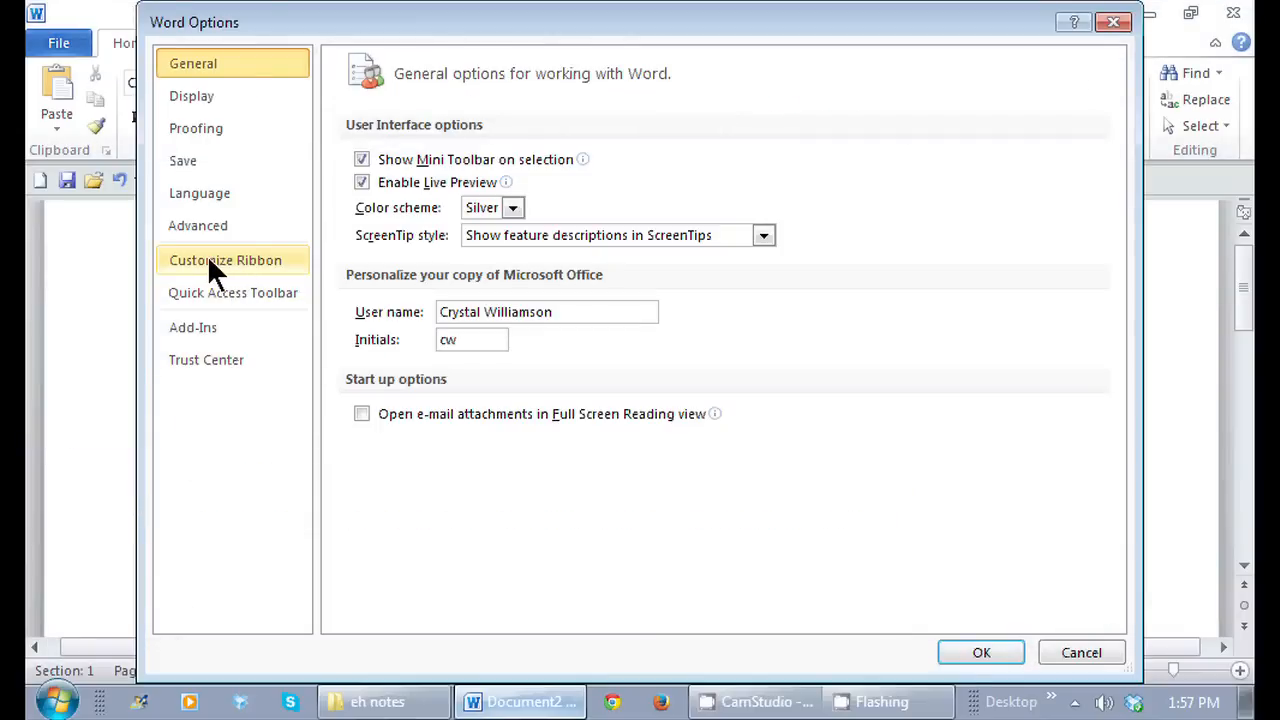
pyautogui.click(232, 260)
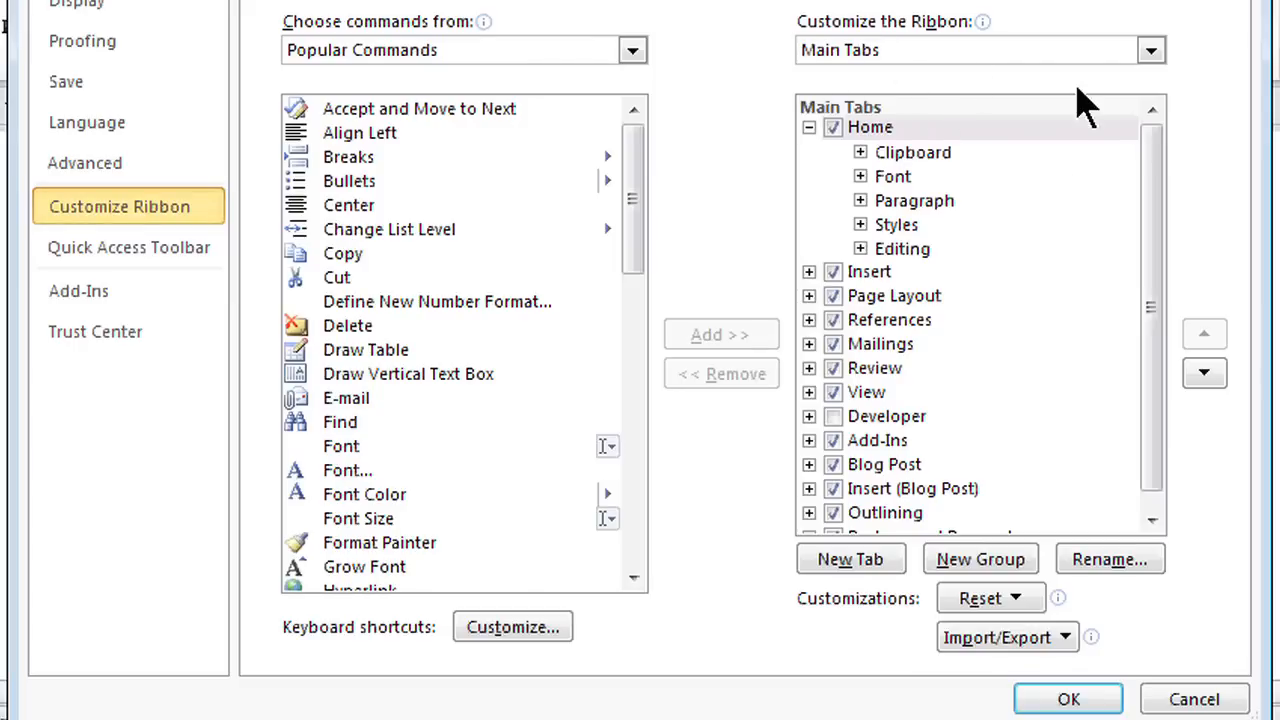
pyautogui.moveTo(950, 55)
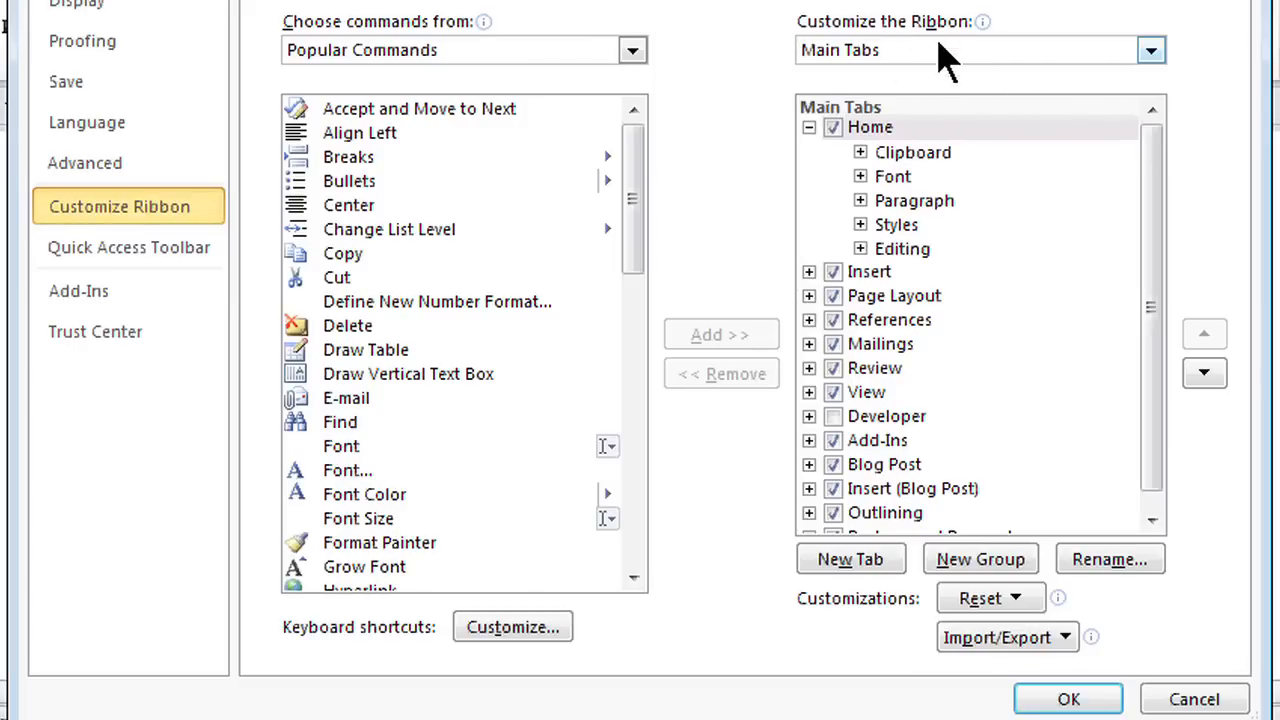
pyautogui.moveTo(867, 368)
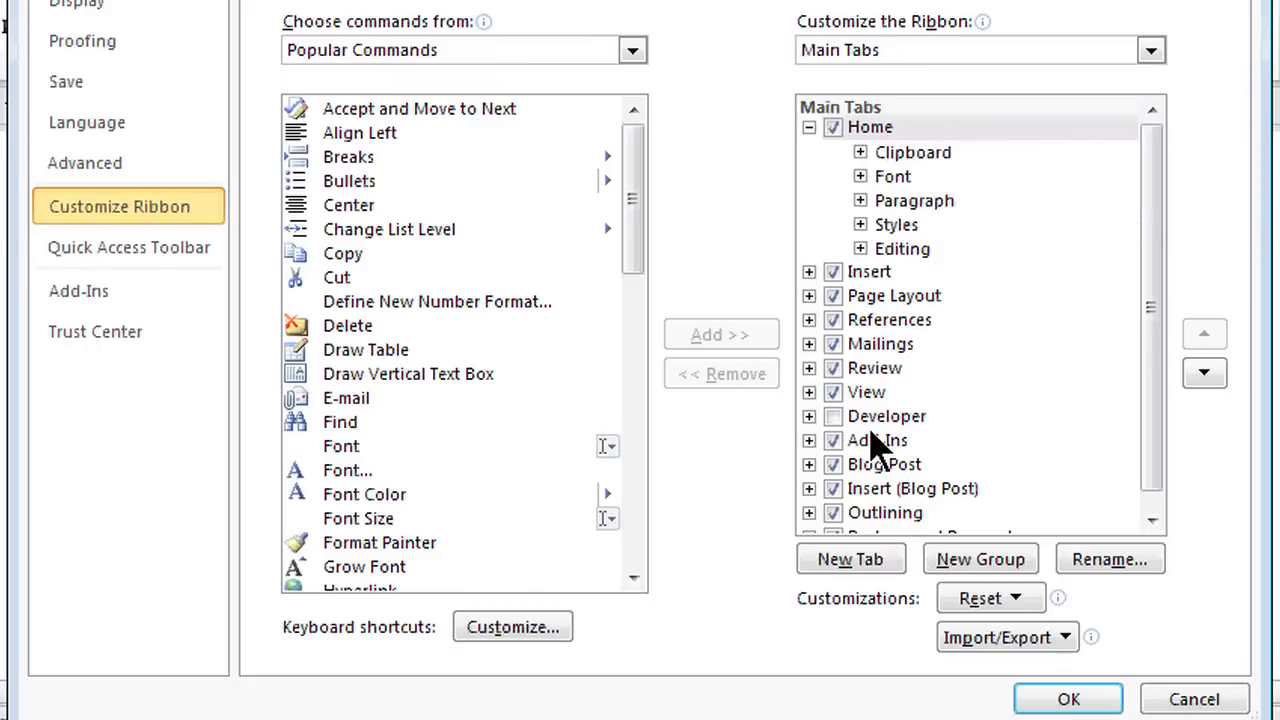
pyautogui.moveTo(948, 450)
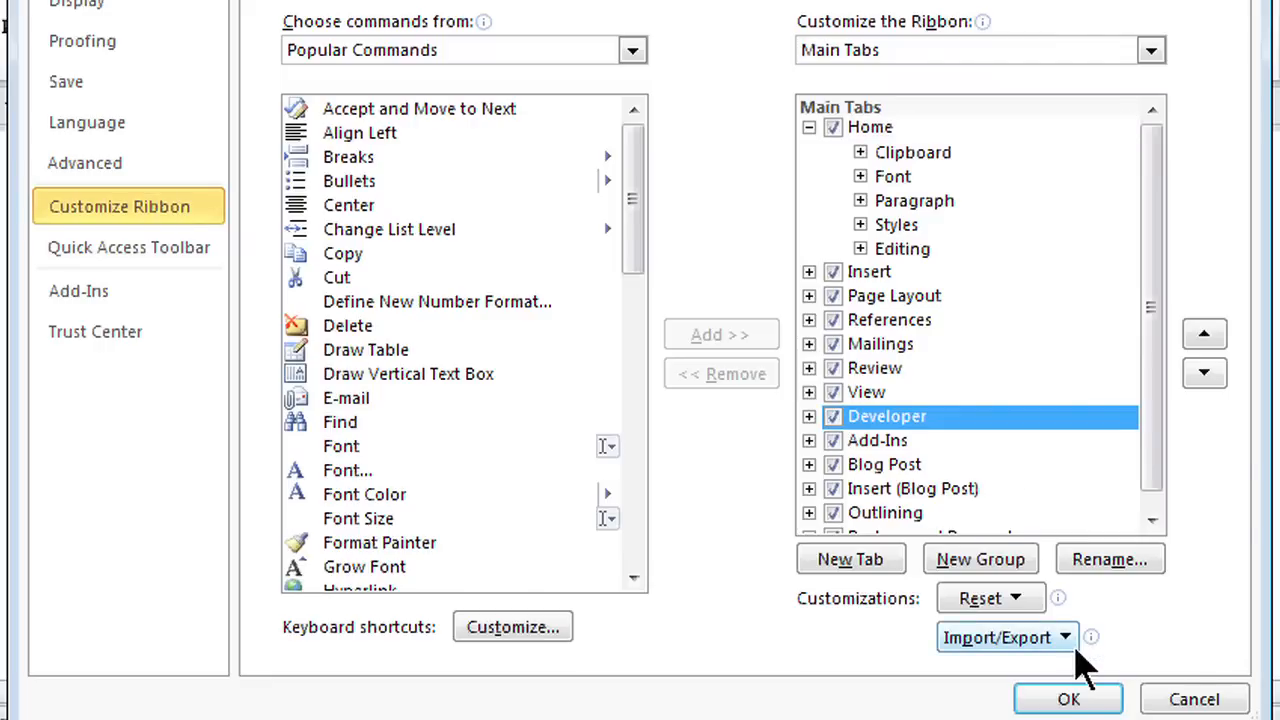
pyautogui.moveTo(1068, 698)
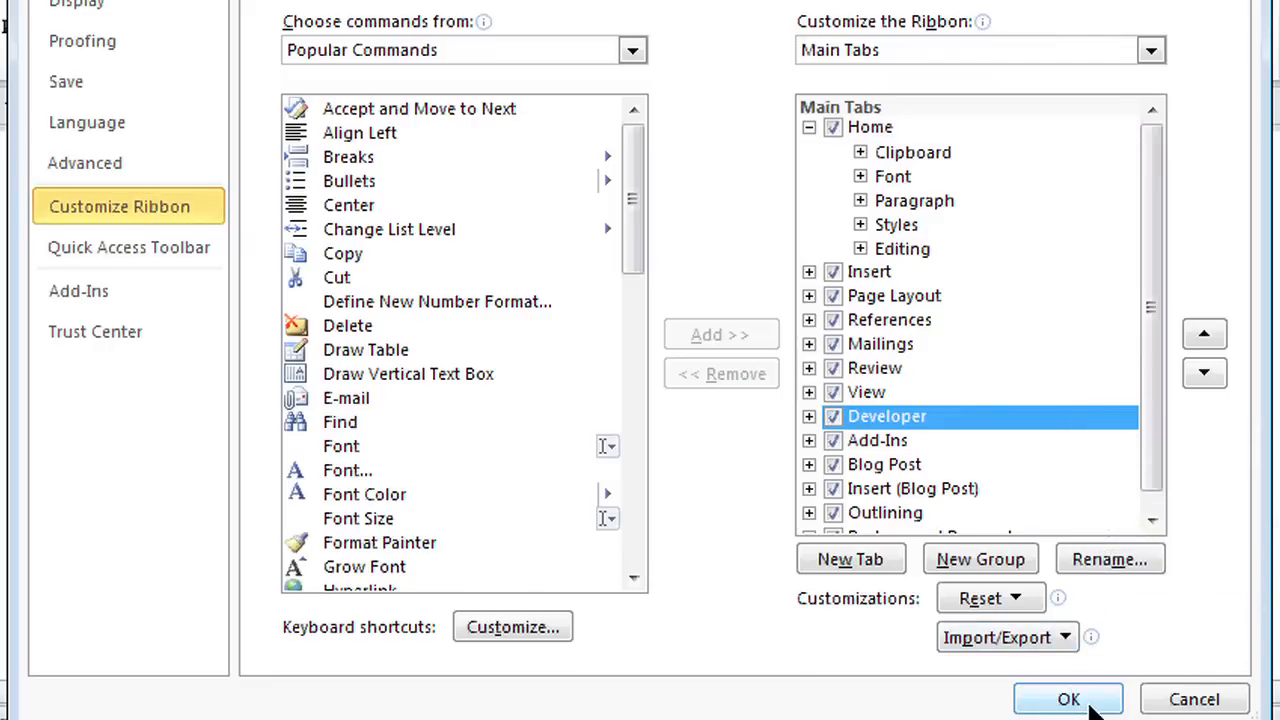
# Confirm Word Options and switch to the newly shown Developer tab
pyautogui.click(1067, 698)
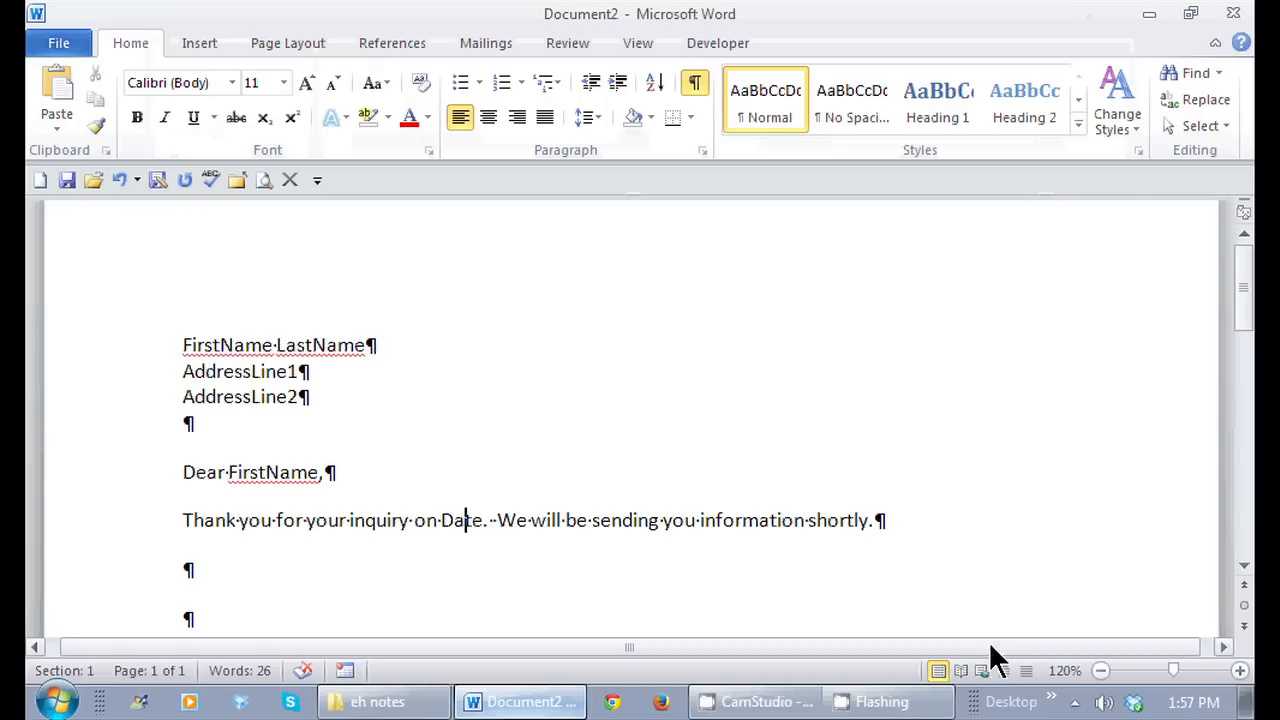
pyautogui.moveTo(717, 43)
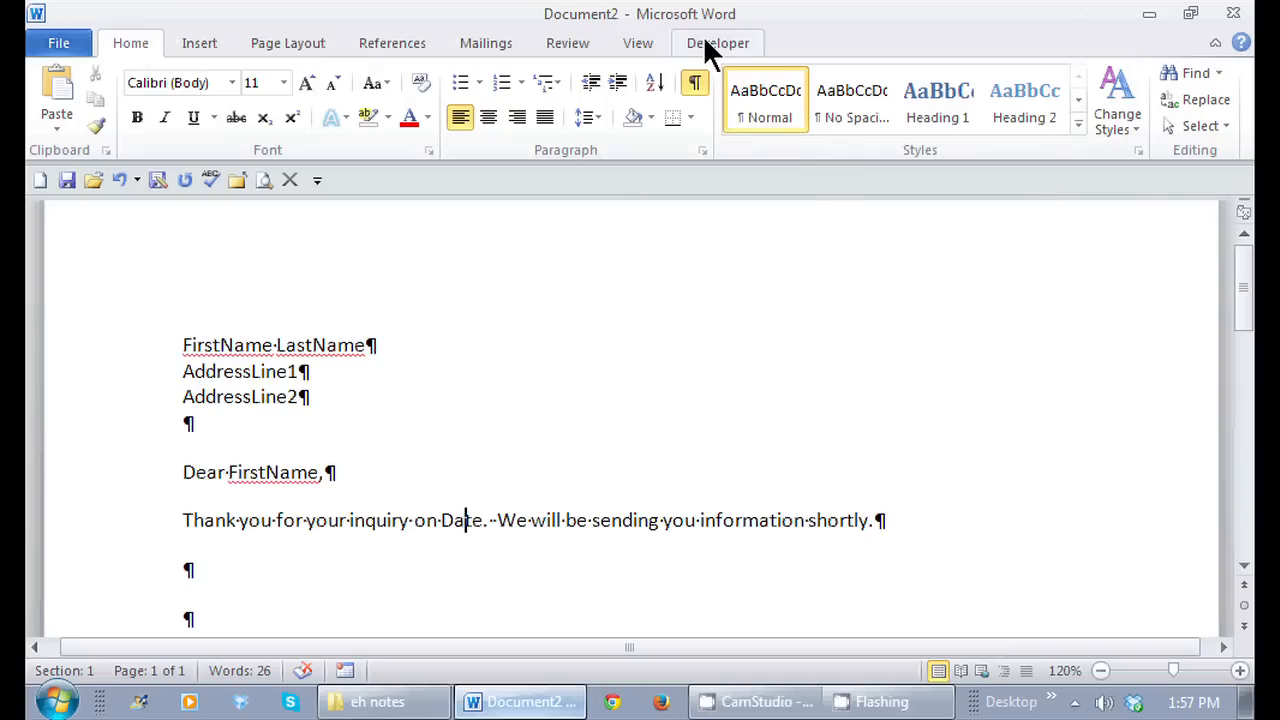
pyautogui.click(717, 42)
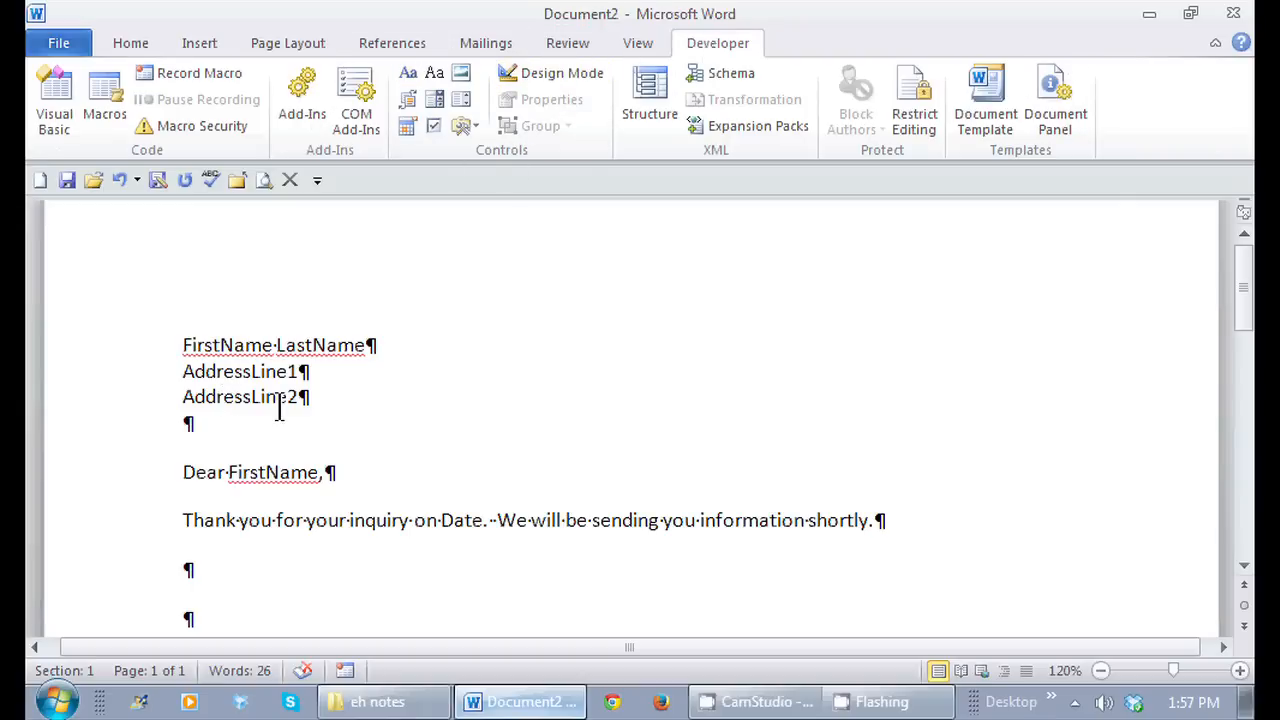
pyautogui.moveTo(569, 403)
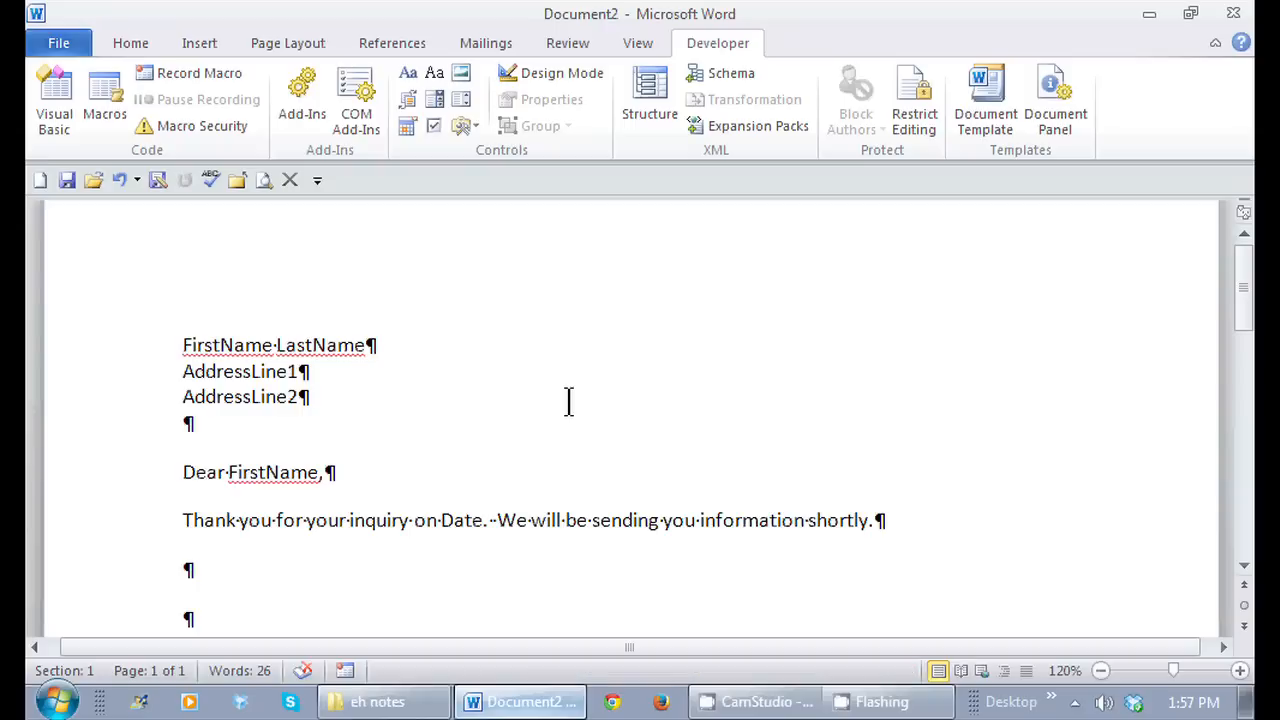
pyautogui.click(460, 521)
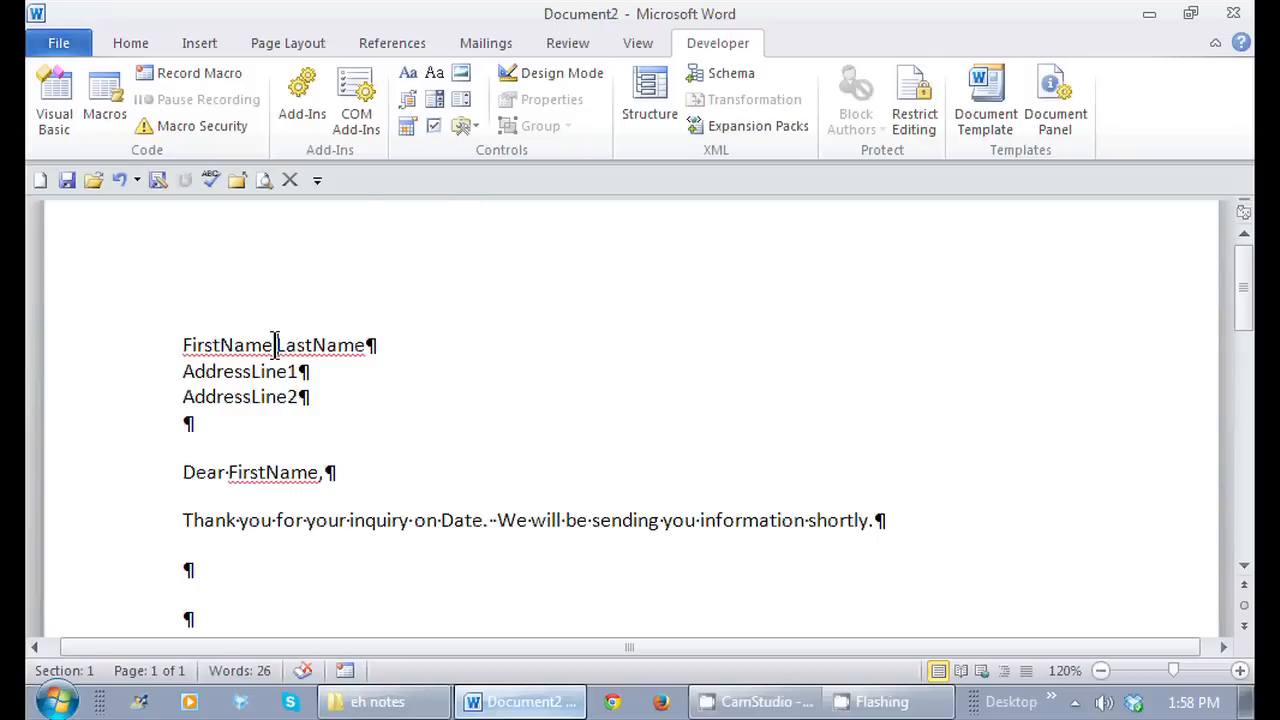
# Replace FirstName with a rich text content control and delete the LastName placeholder
pyautogui.doubleClick(225, 345)
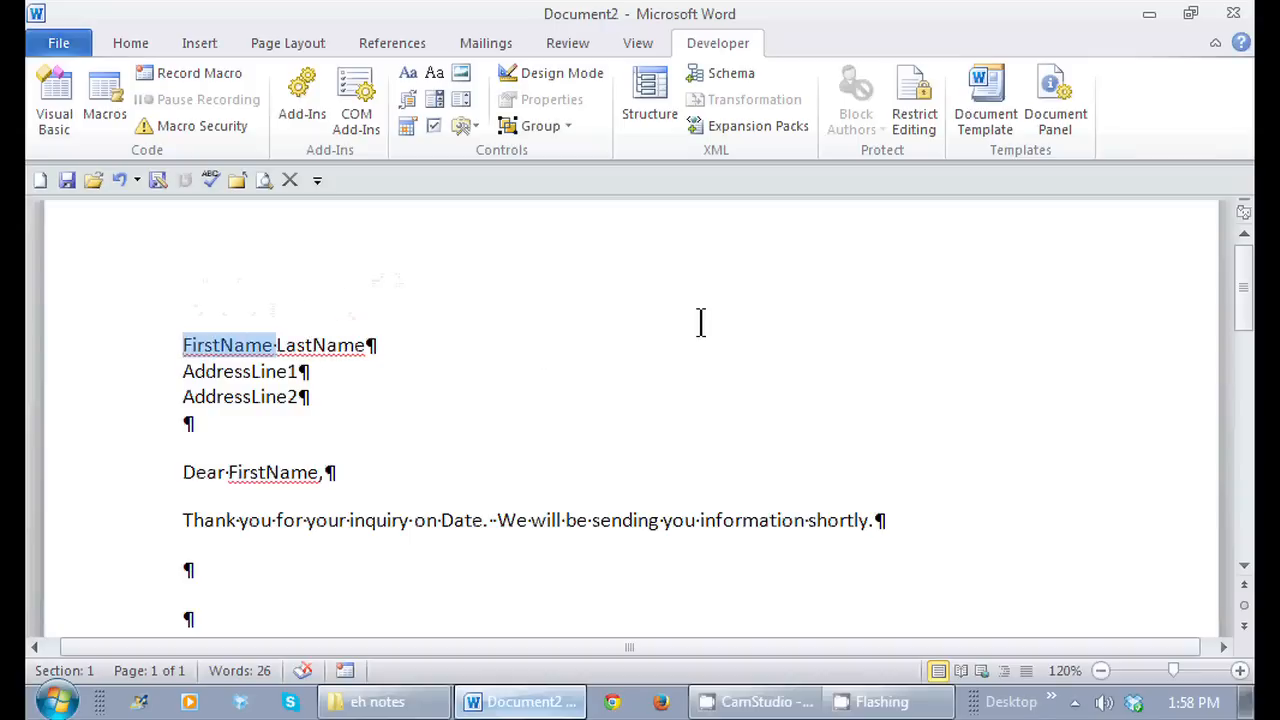
pyautogui.press('Delete')
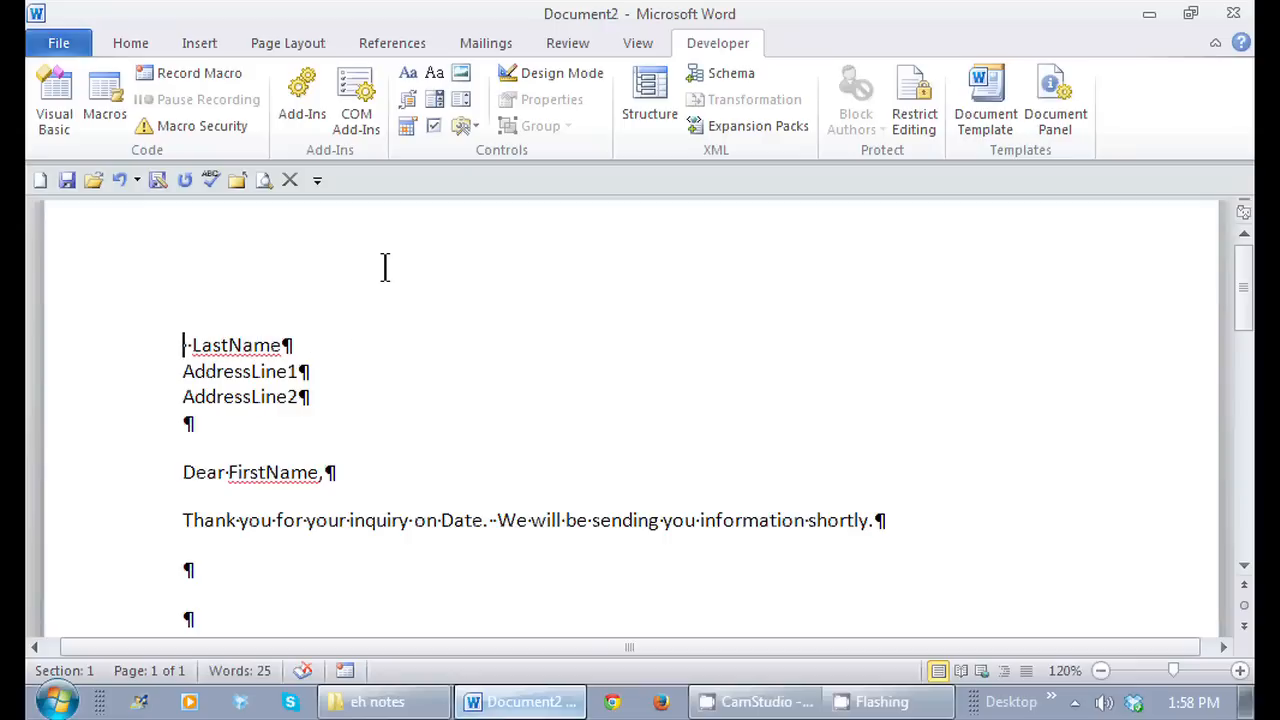
pyautogui.moveTo(430, 118)
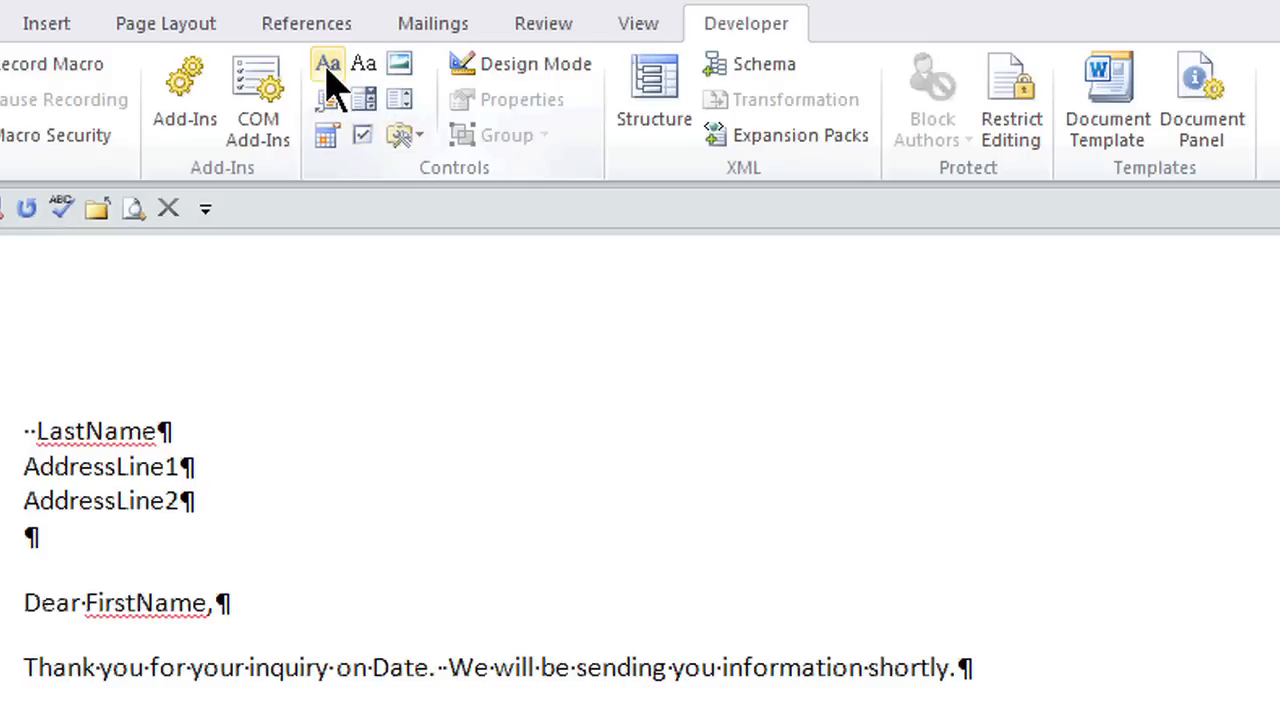
pyautogui.moveTo(328, 66)
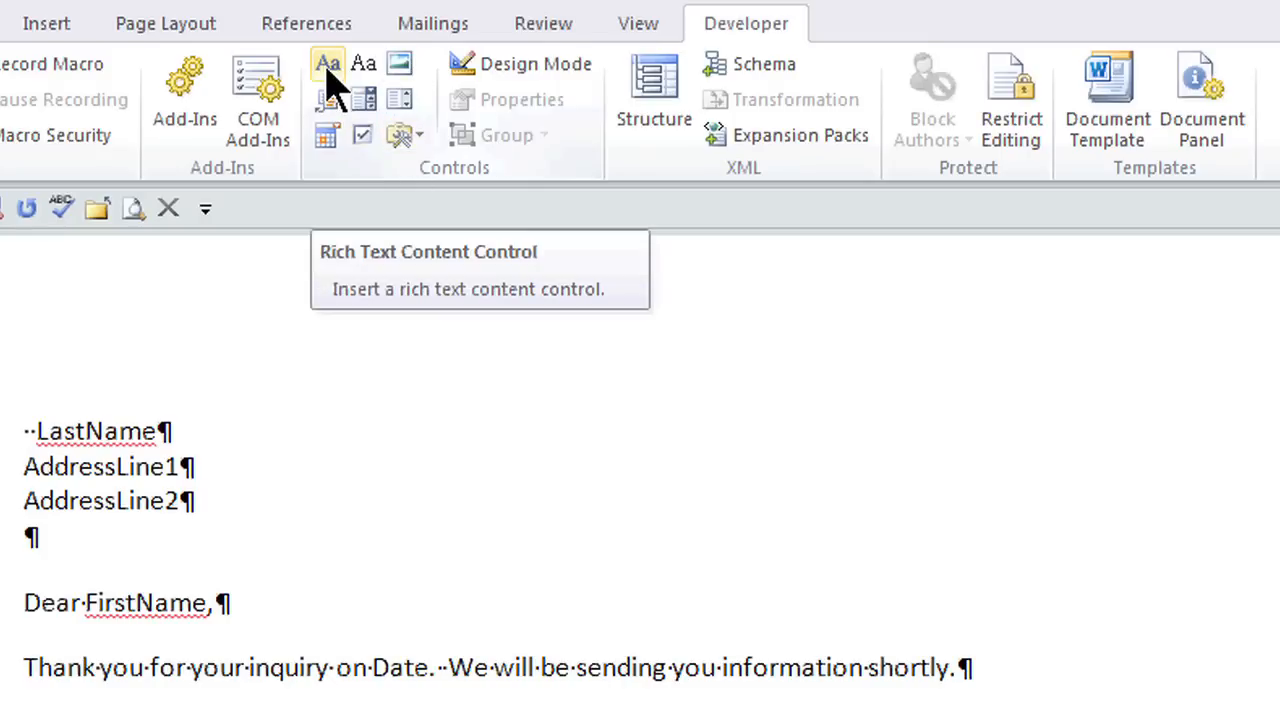
pyautogui.click(327, 63)
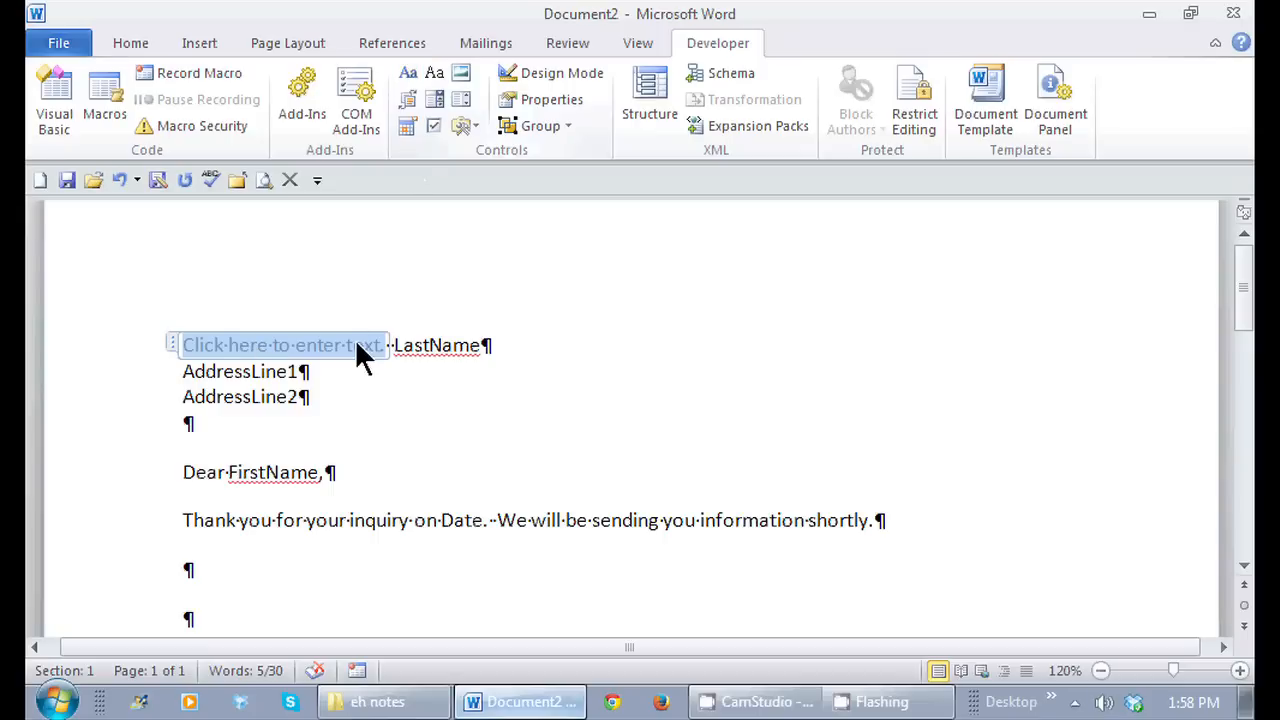
pyautogui.moveTo(660, 357)
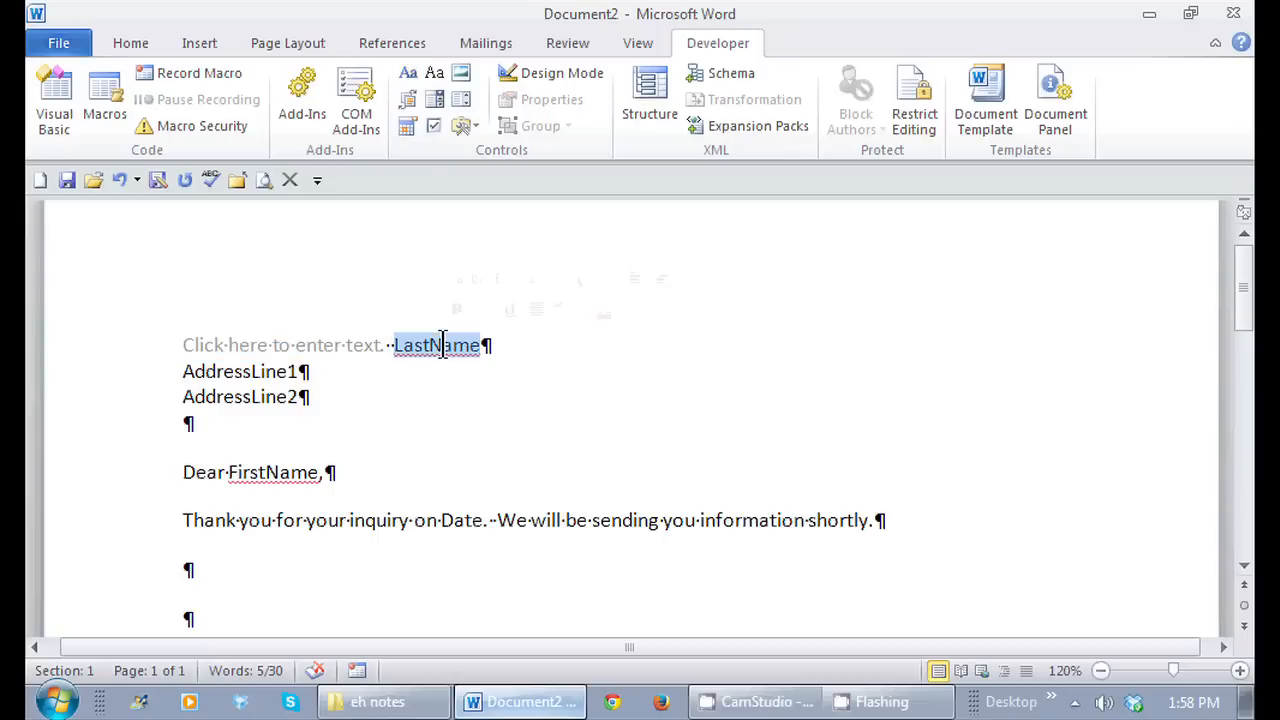
pyautogui.press('Delete')
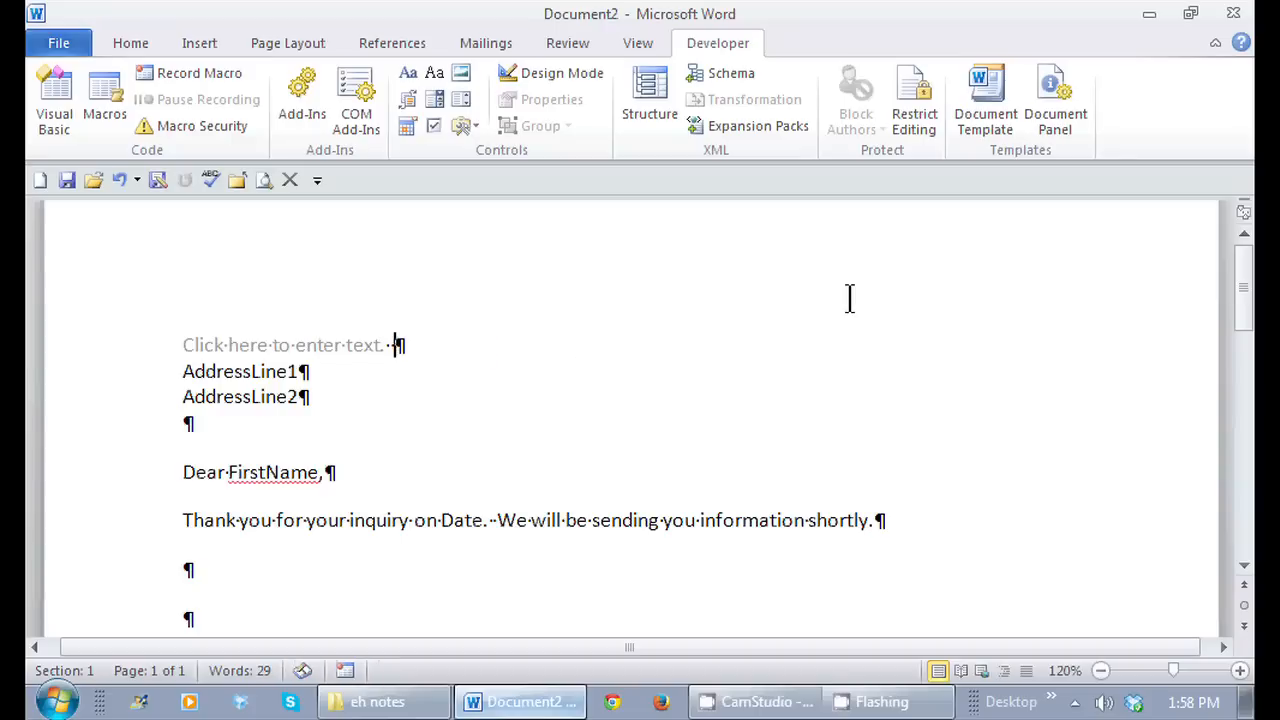
pyautogui.moveTo(695, 145)
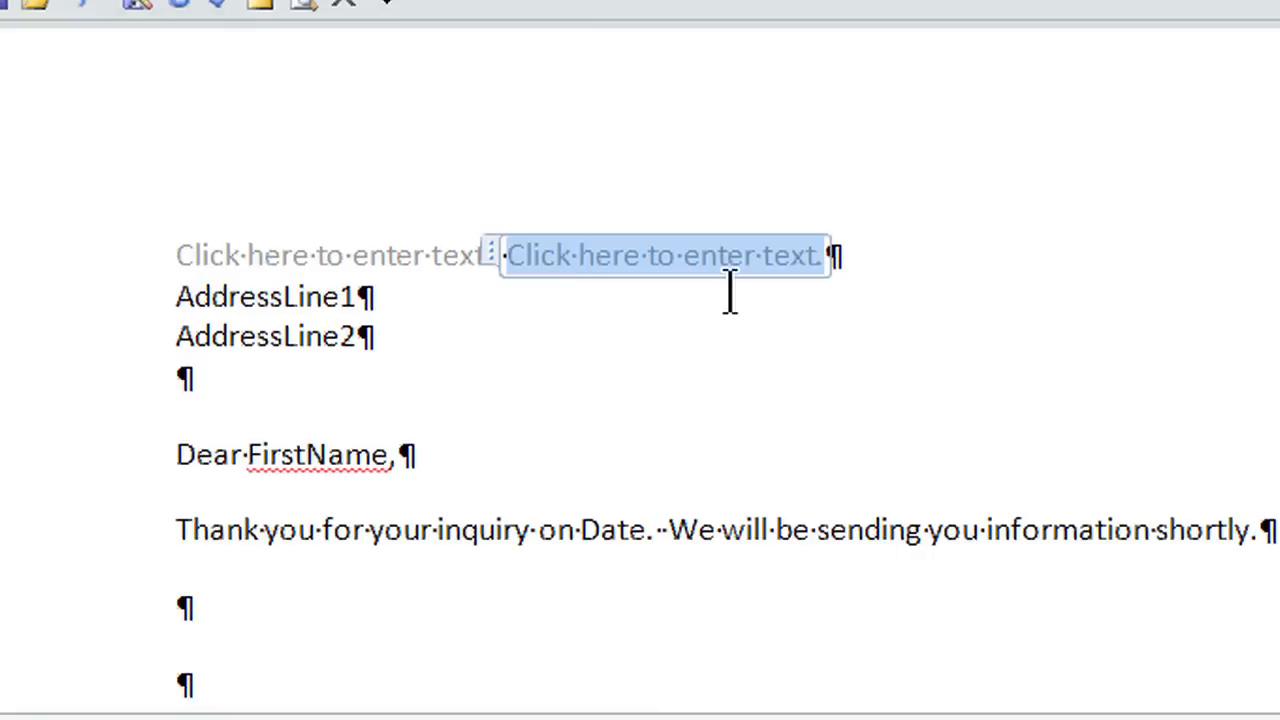
# Type 'Malone' into the name content control on the first address line
pyautogui.click(330, 256)
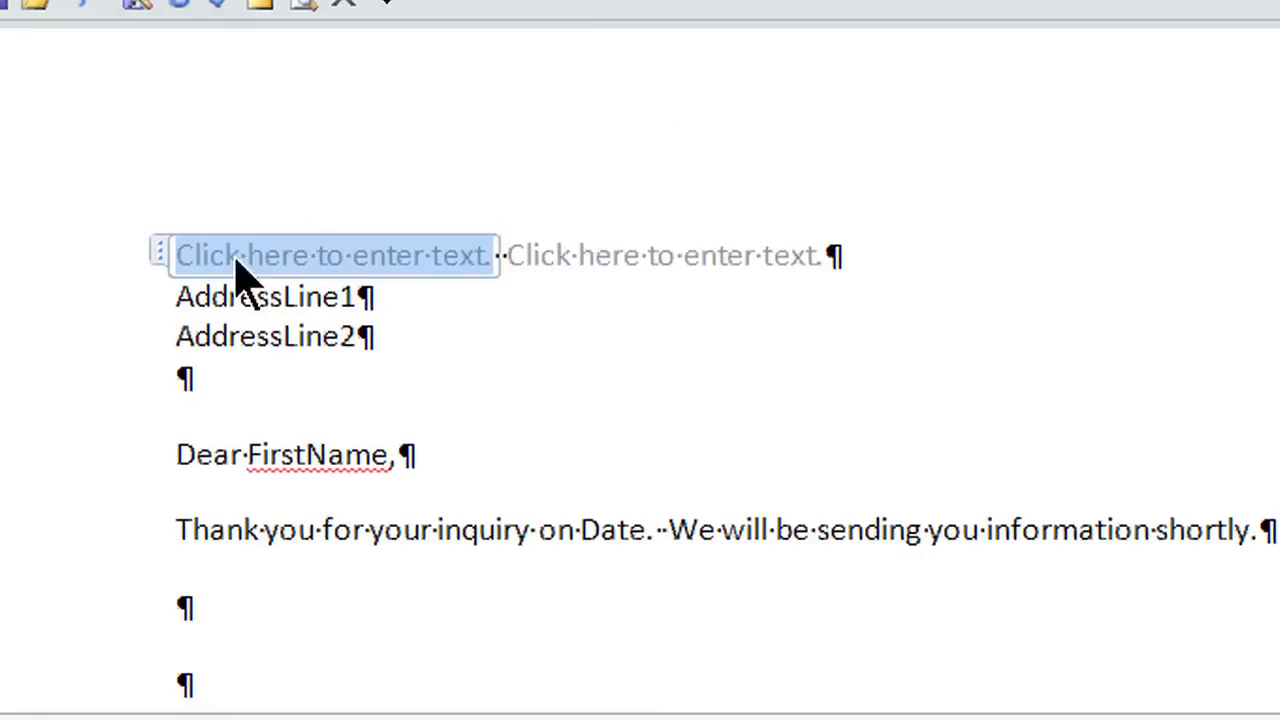
pyautogui.moveTo(560, 215)
pyautogui.write('Jo')
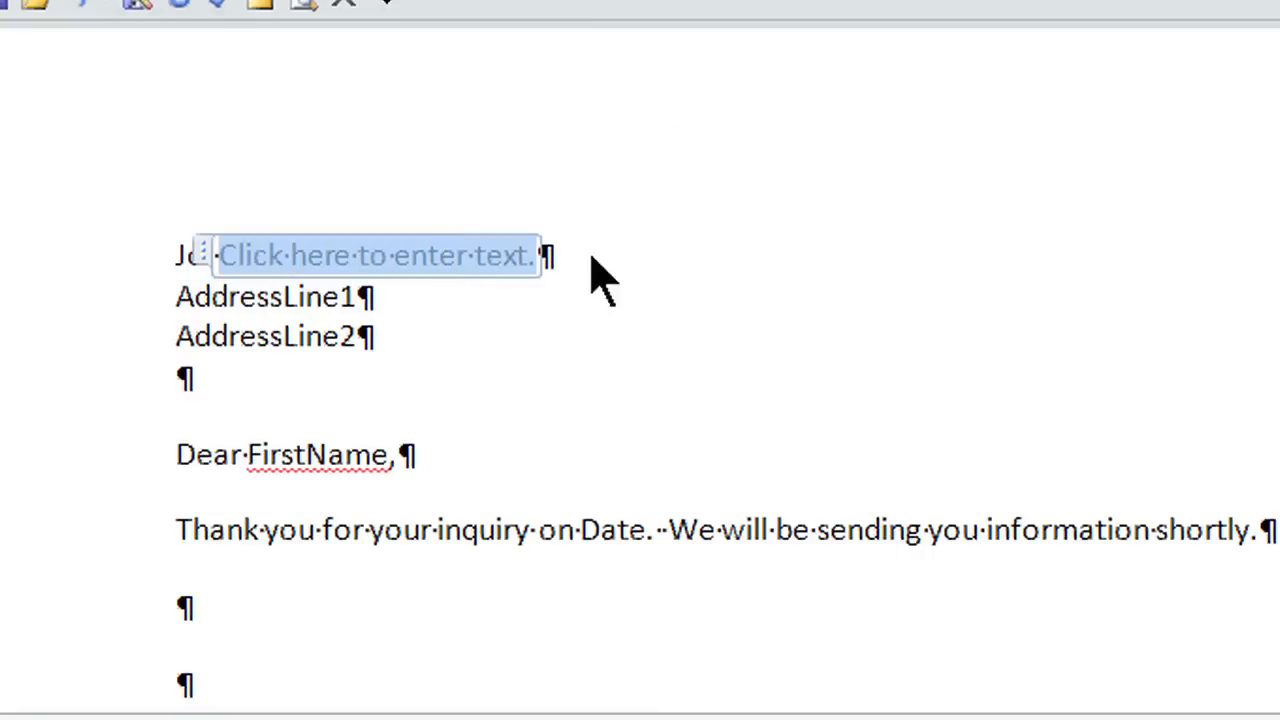
pyautogui.write('Mal')
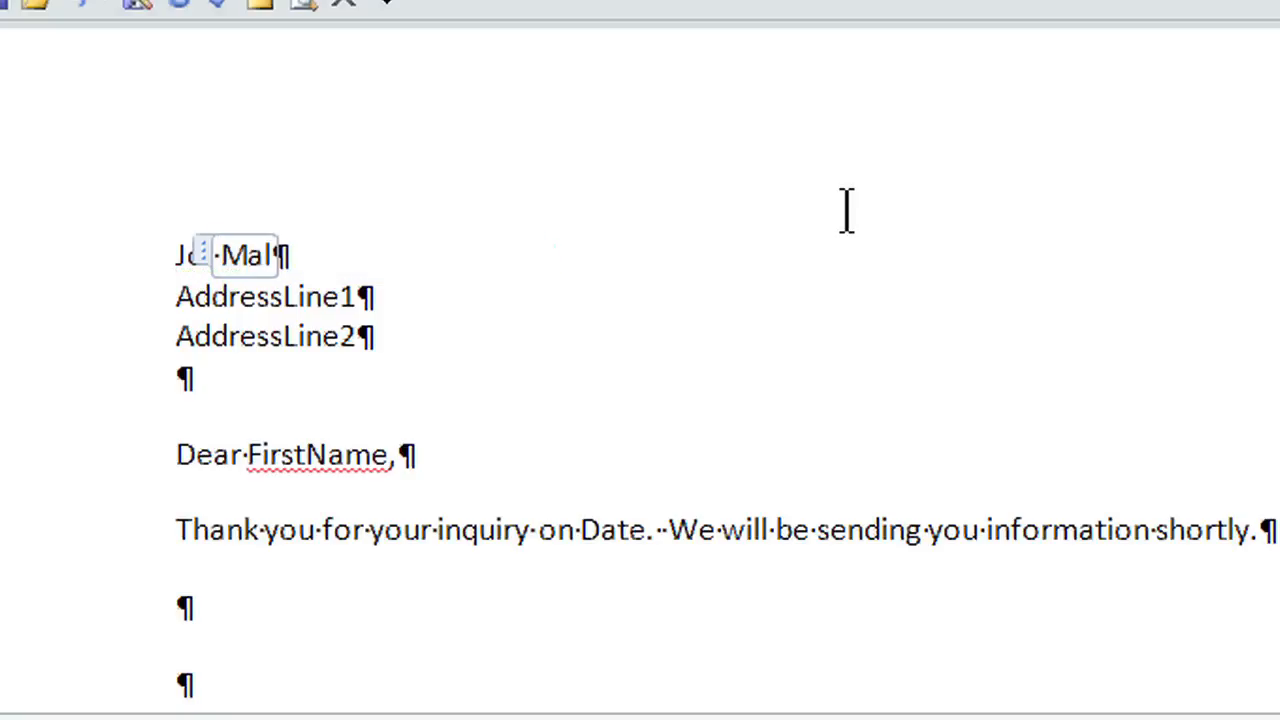
pyautogui.write('one')
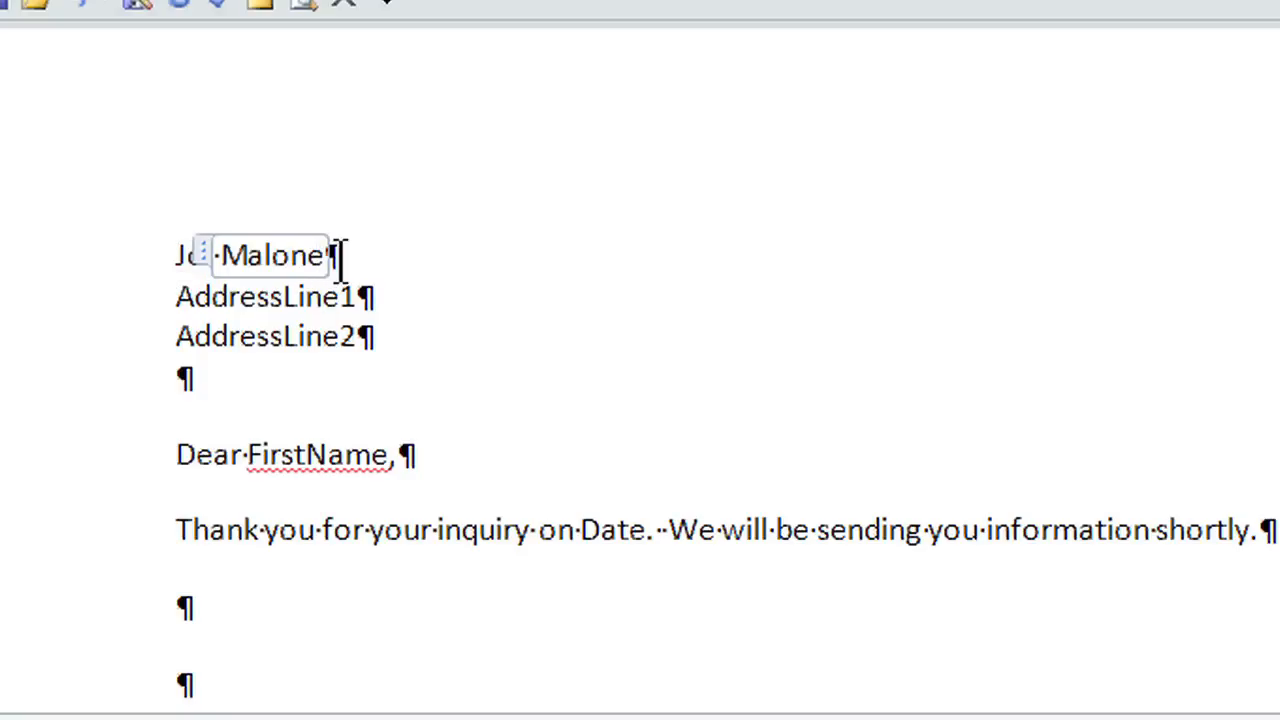
pyautogui.moveTo(413, 360)
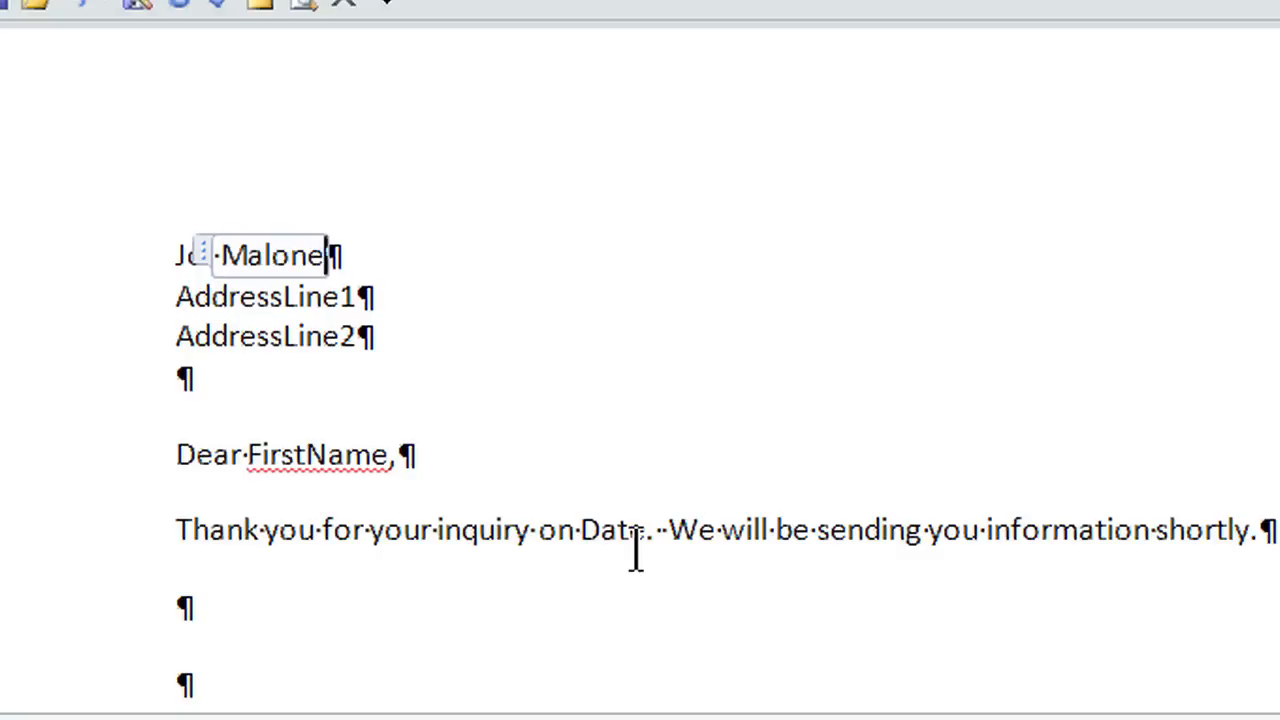
# Swap the word Date for a date picker content control and open its calendar
pyautogui.click(575, 531)
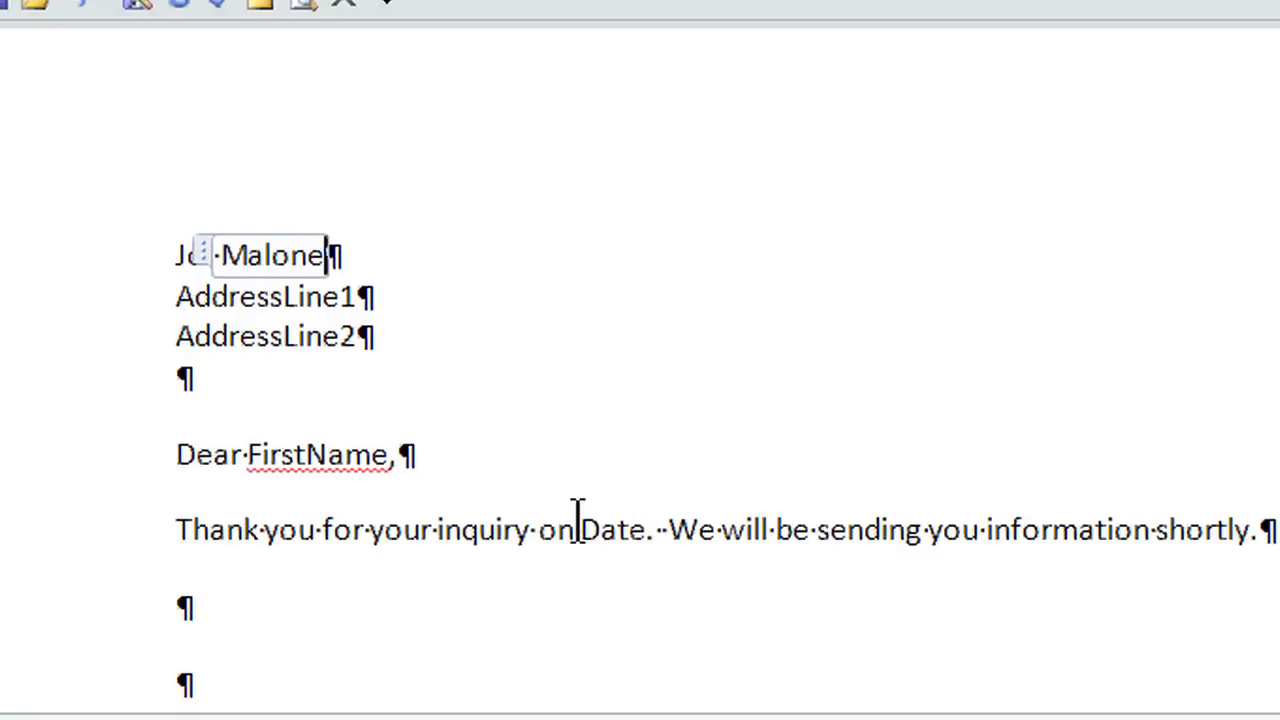
pyautogui.doubleClick(613, 530)
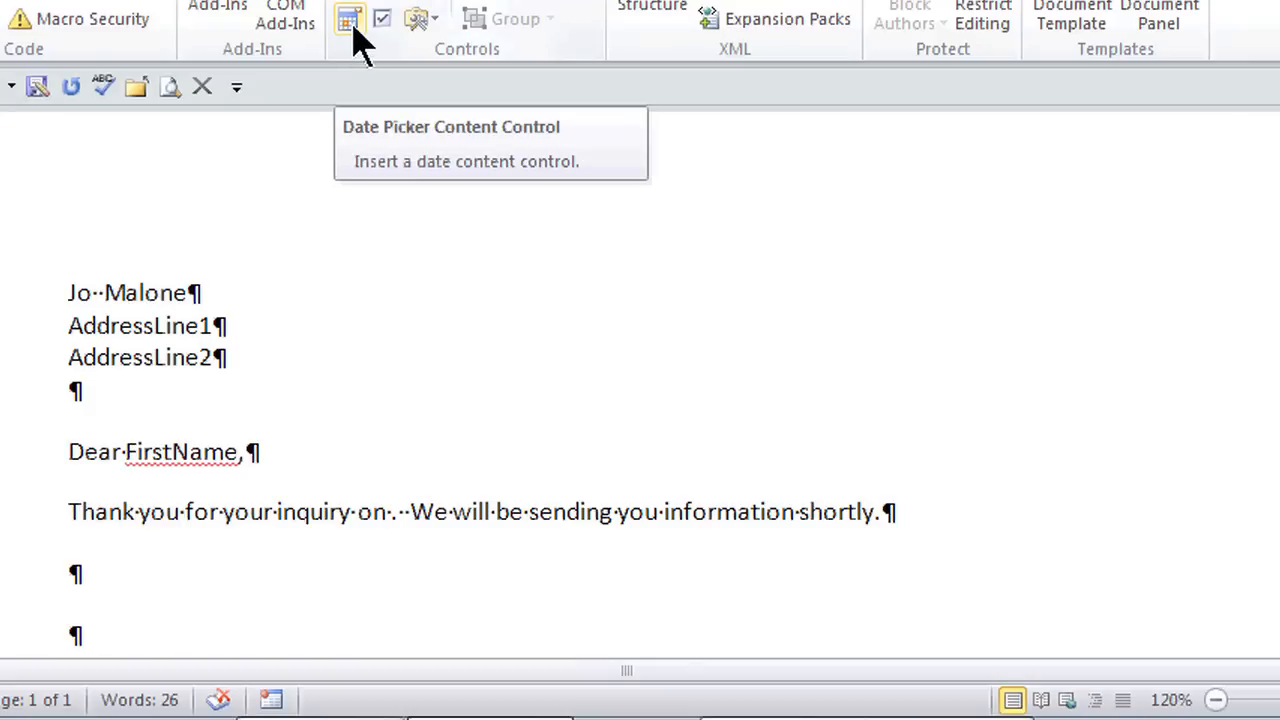
pyautogui.click(348, 17)
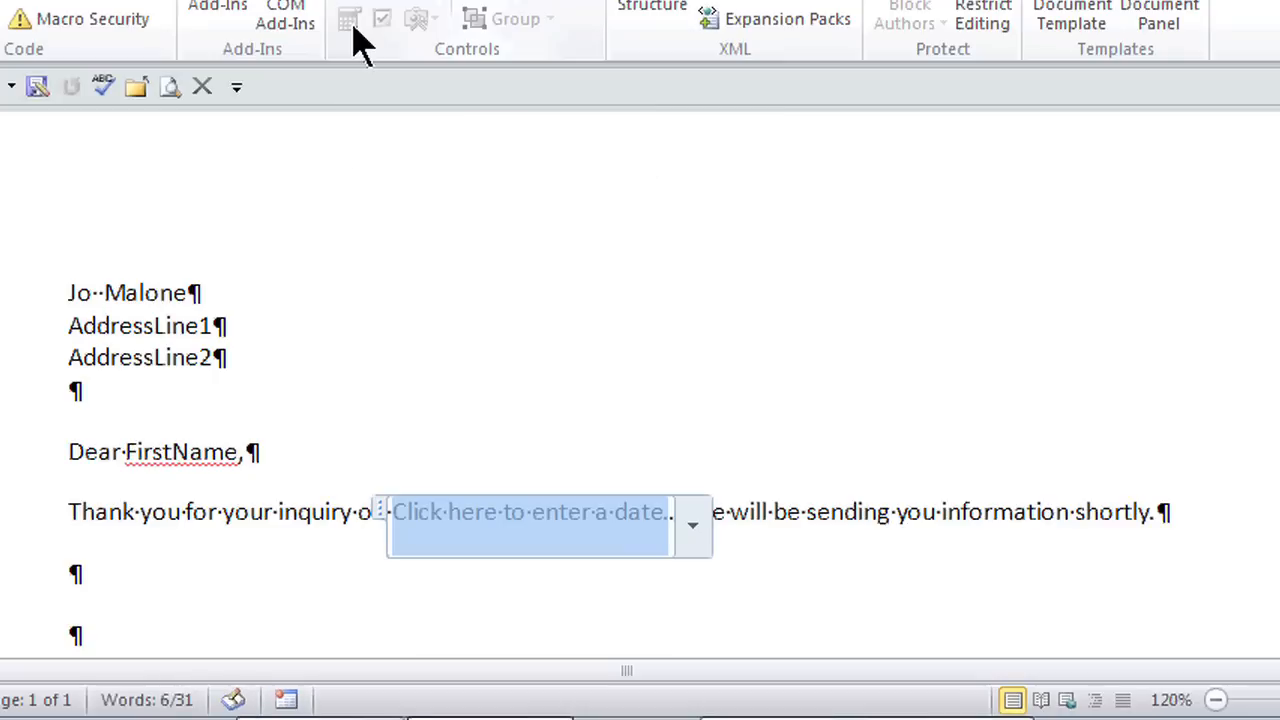
pyautogui.moveTo(535, 580)
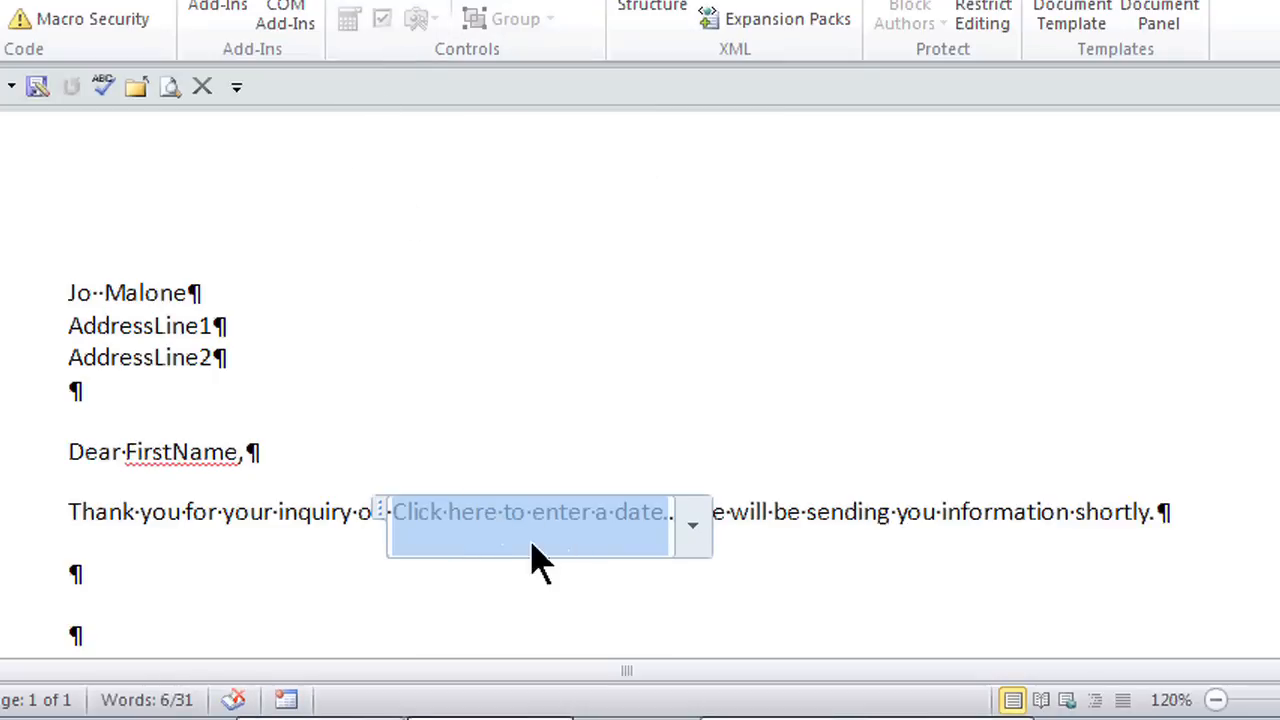
pyautogui.moveTo(620, 585)
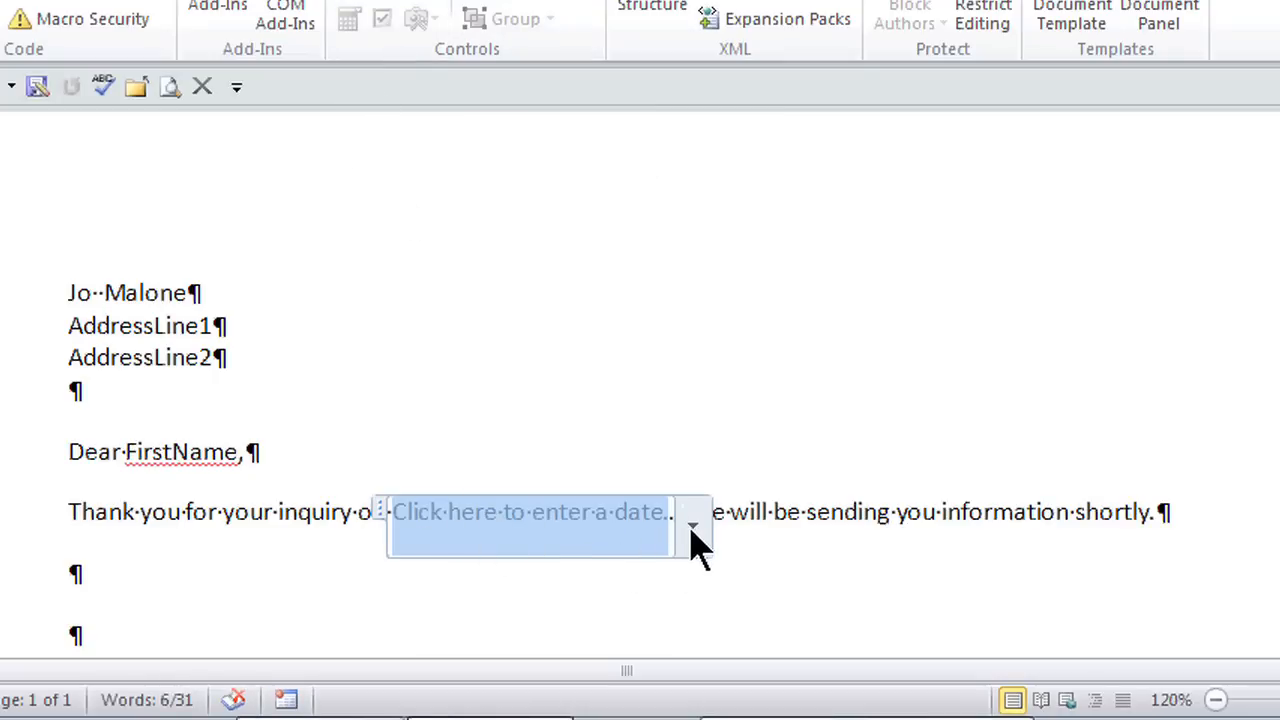
pyautogui.click(690, 528)
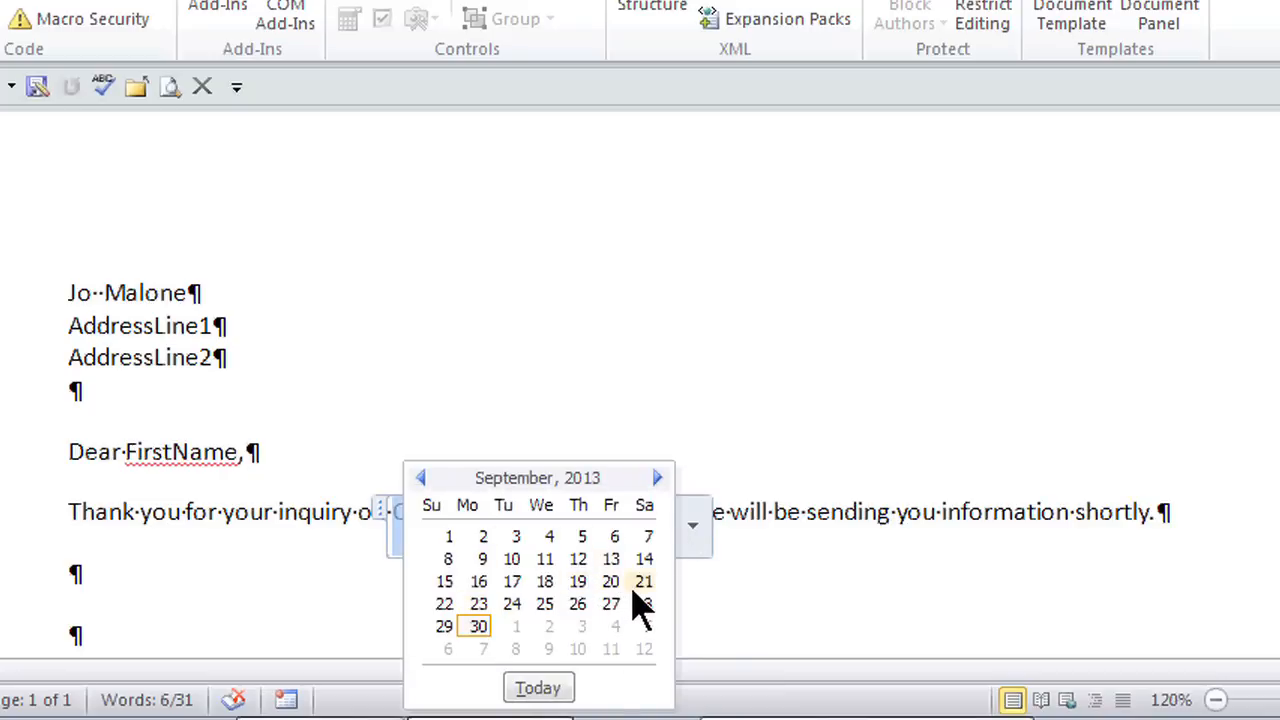
pyautogui.moveTo(650, 618)
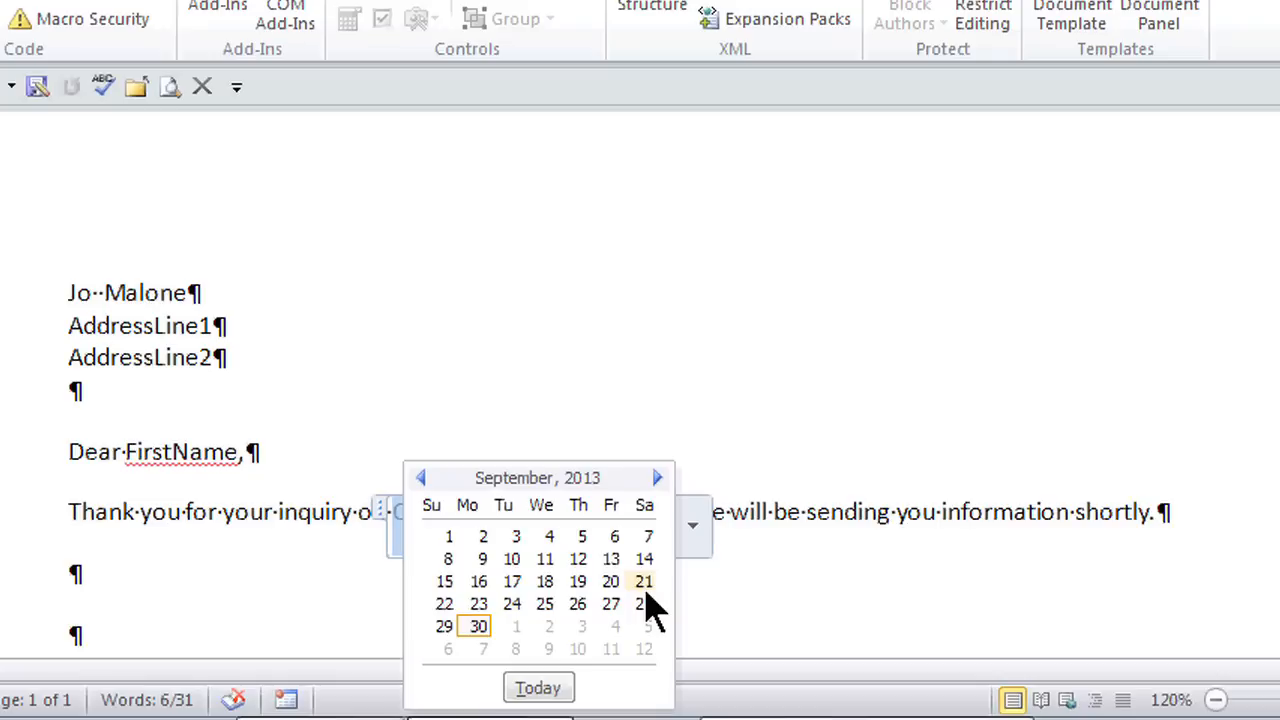